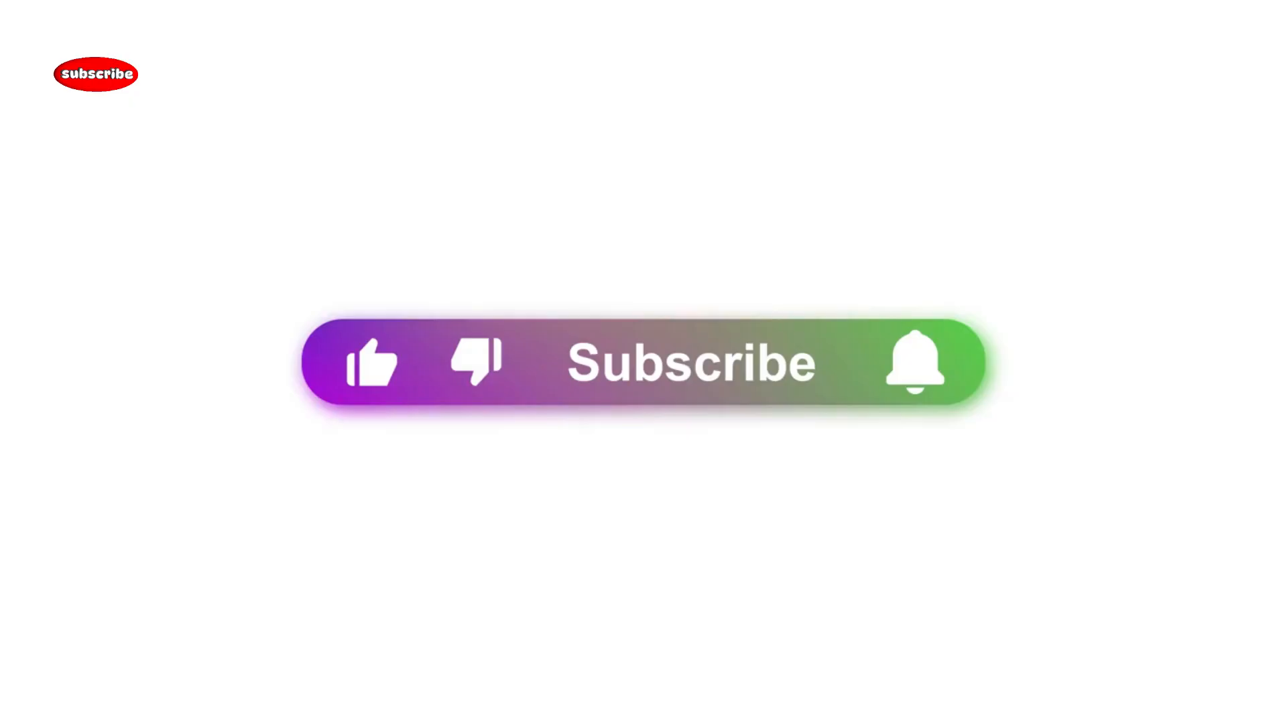
Step: Like the video as the animated hand taps the thumbs-up, turning it red on the Subscribe bar
click(370, 362)
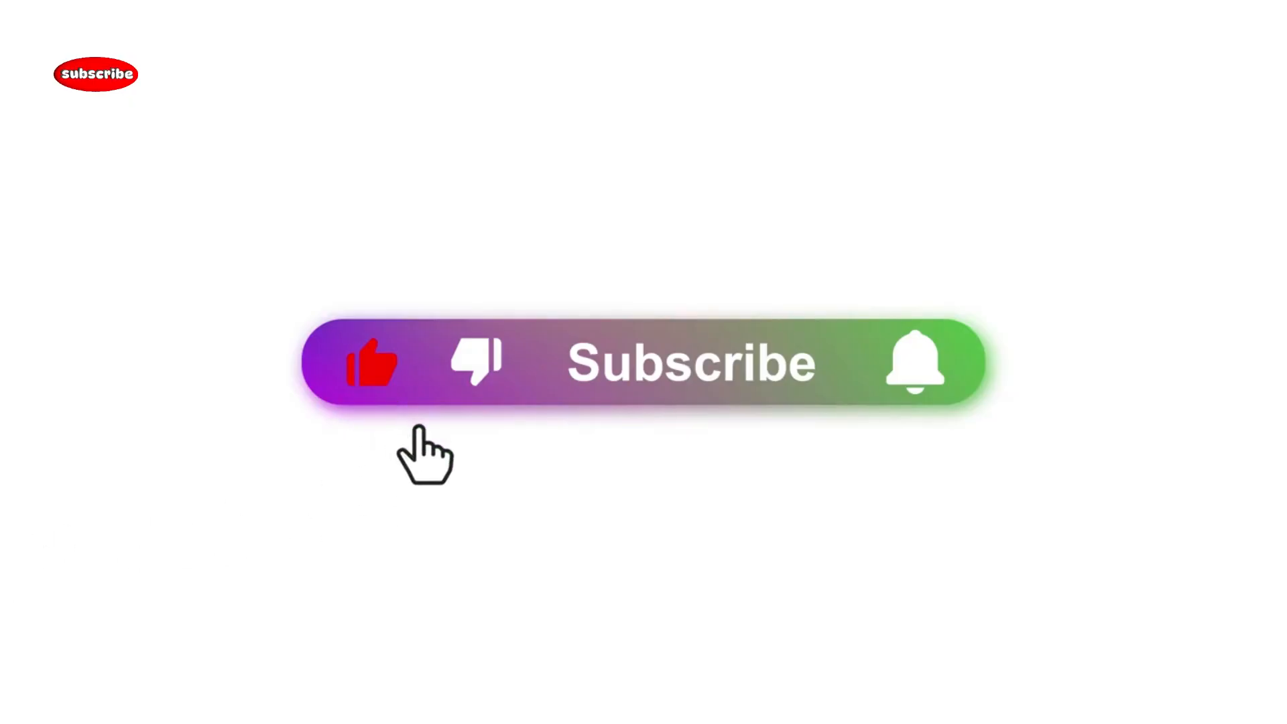